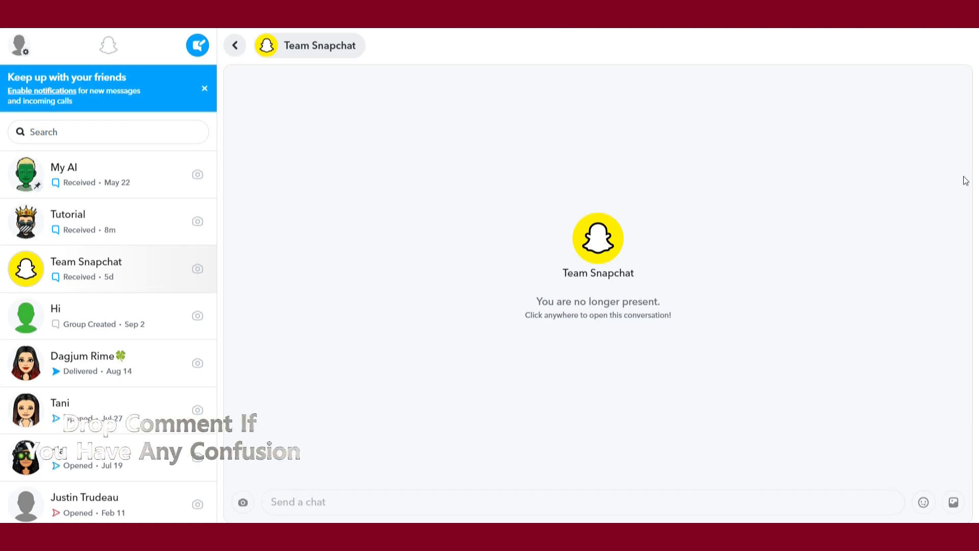
mouse_move(260, 135)
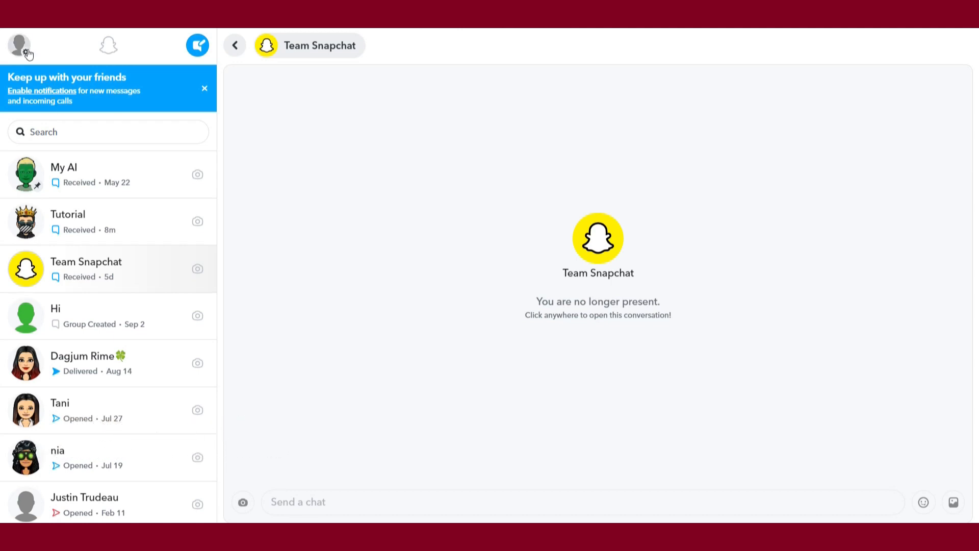
left_click(197, 222)
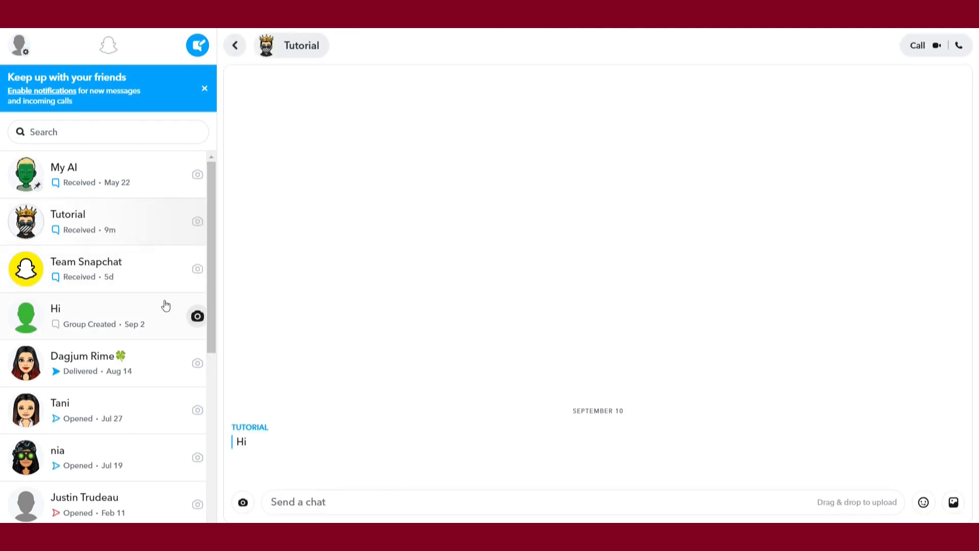
left_click(94, 315)
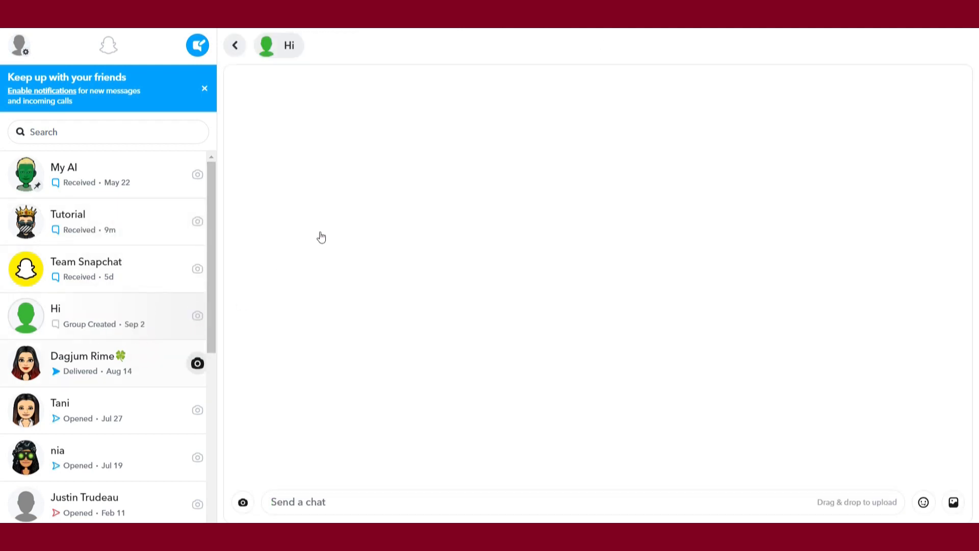
left_click(87, 362)
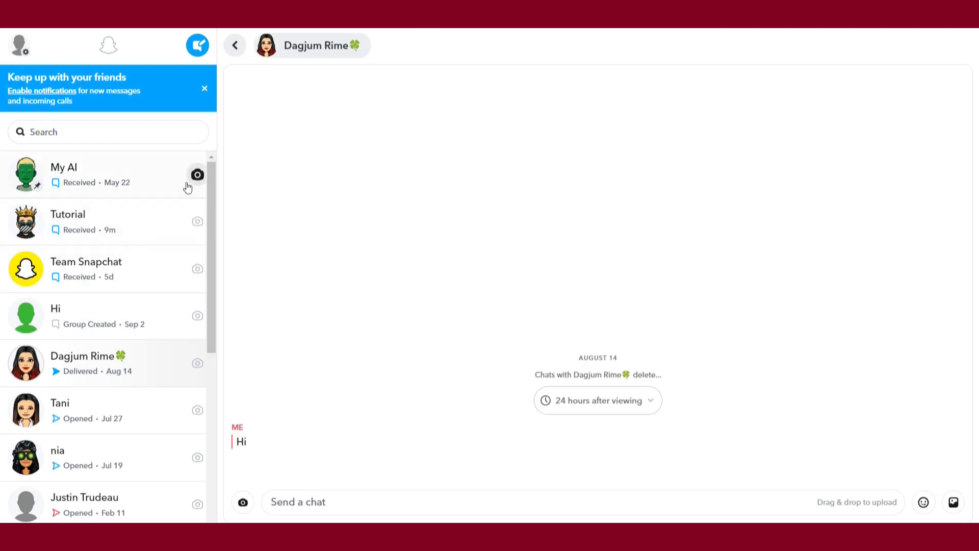